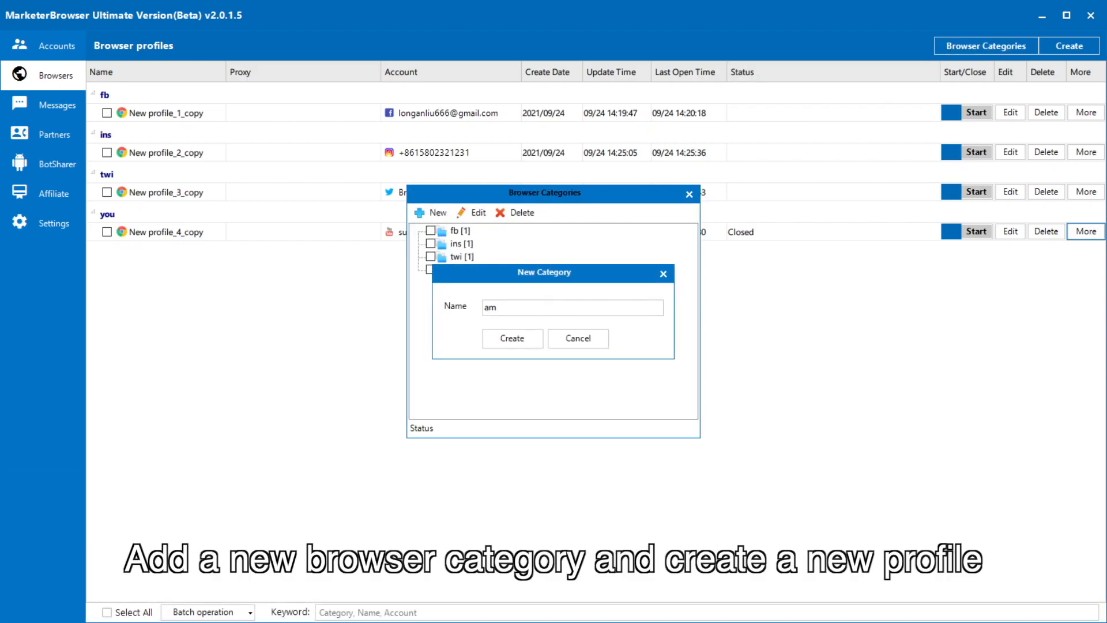
Step: Create the new browser category named 'am'
click(577, 338)
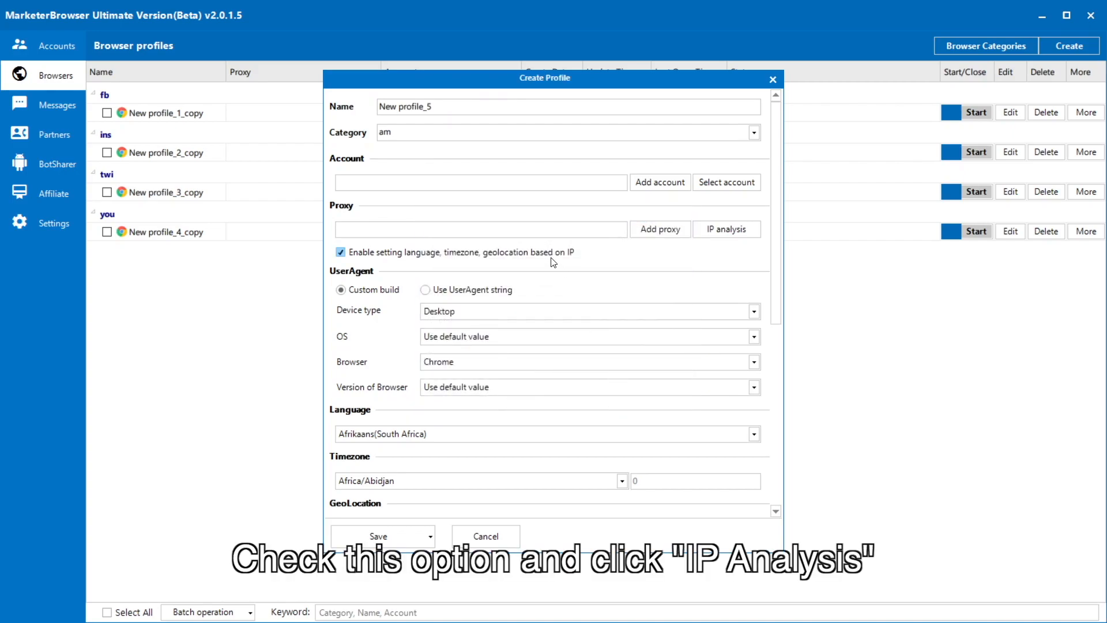
Step: Save New profile_5 with IP-based language and timezone and a Windows 10 operating system
click(725, 228)
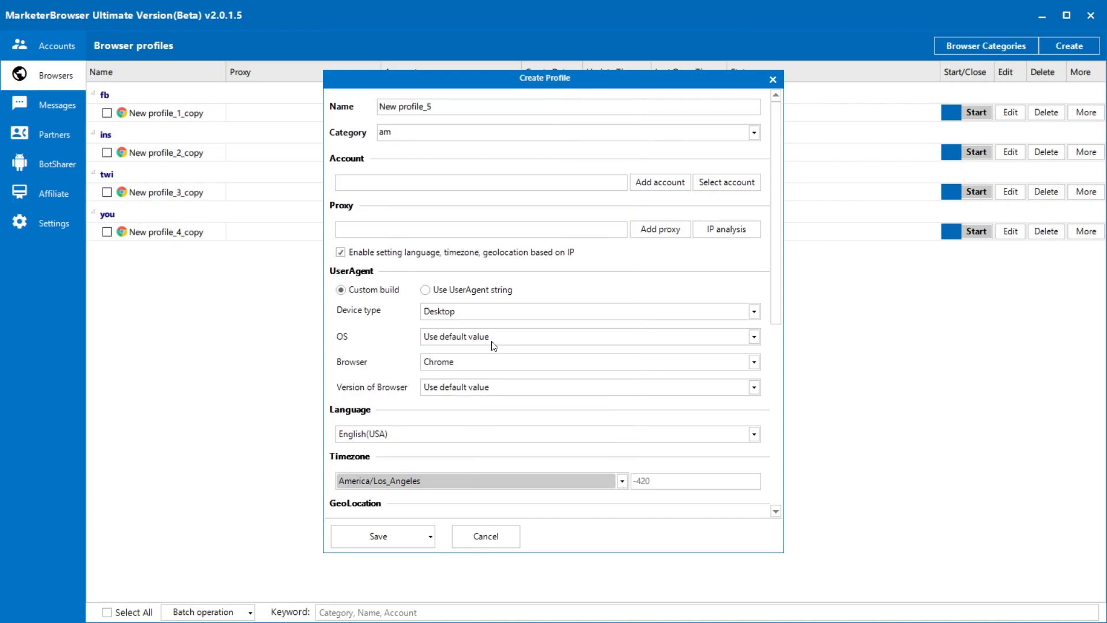
click(586, 336)
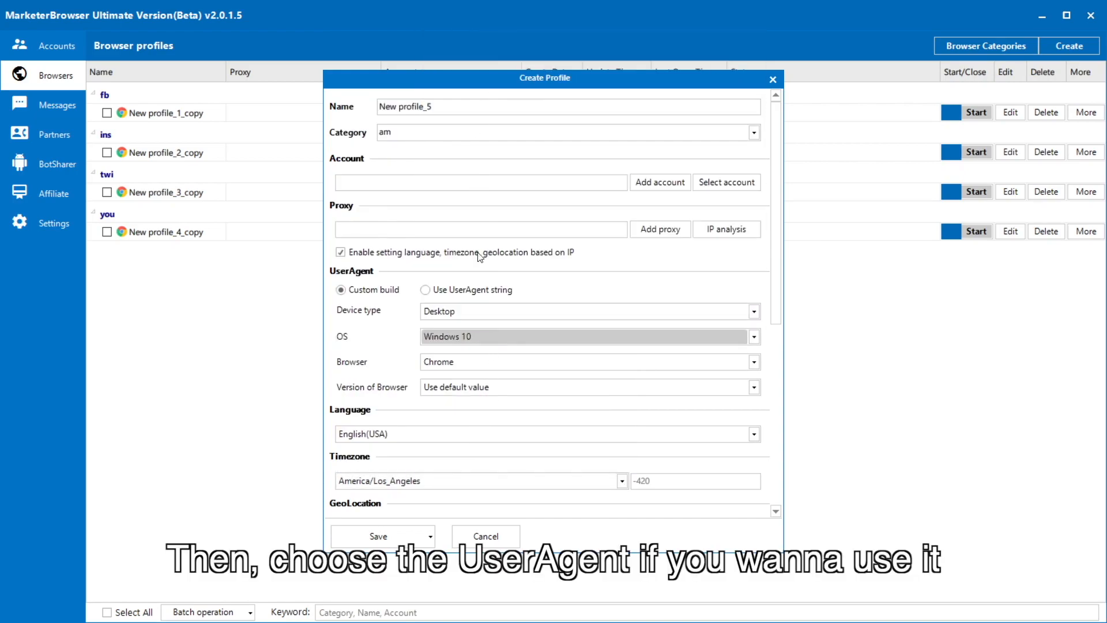
scroll(down, 3)
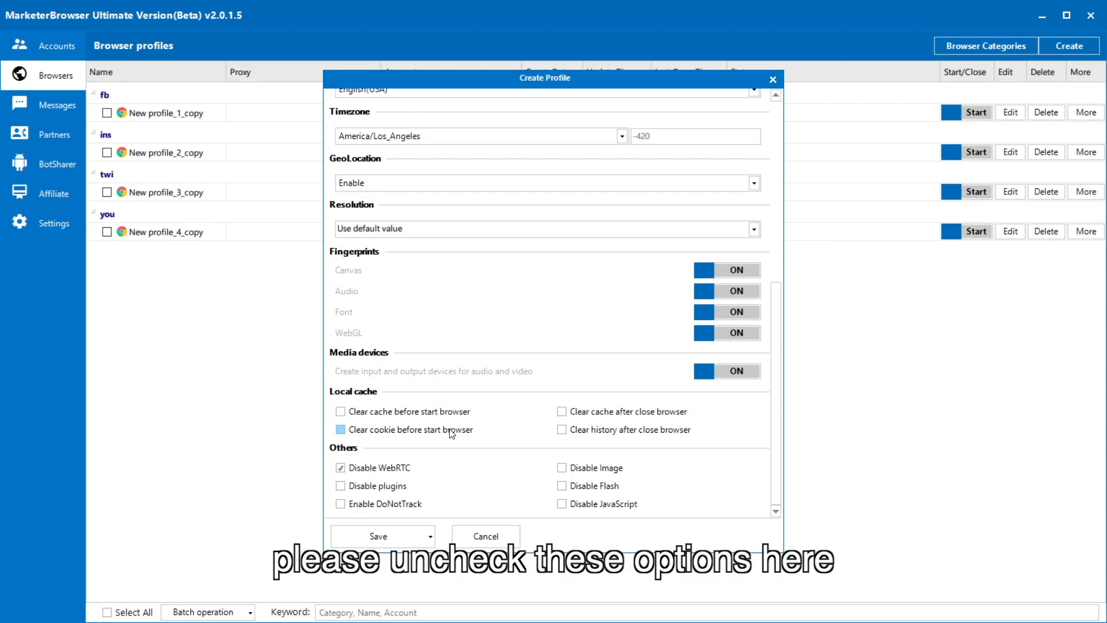
click(378, 537)
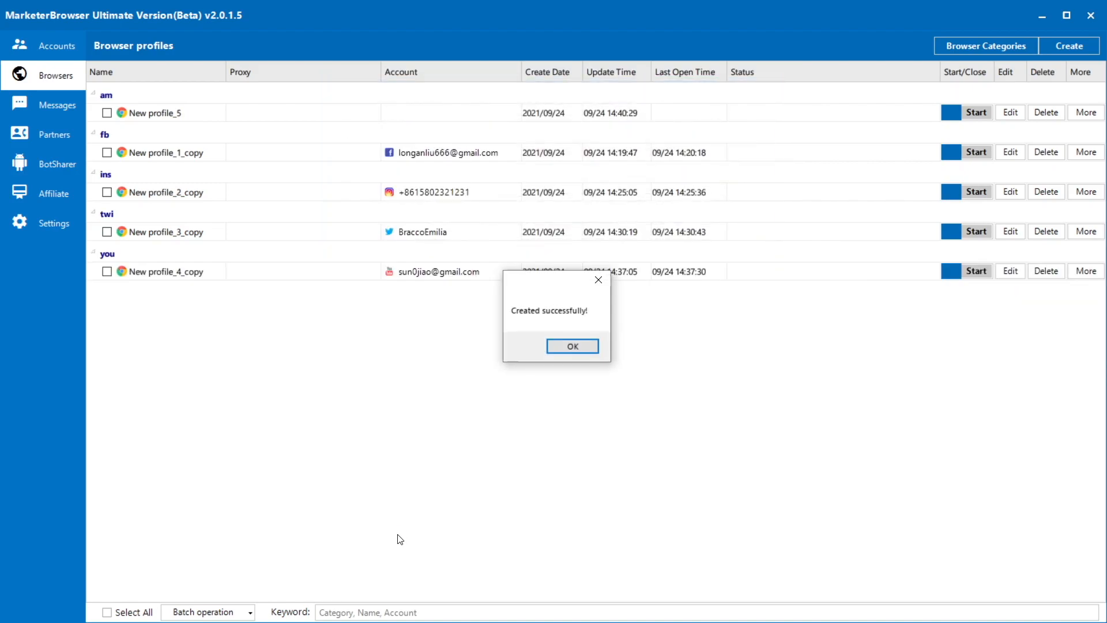
click(1083, 112)
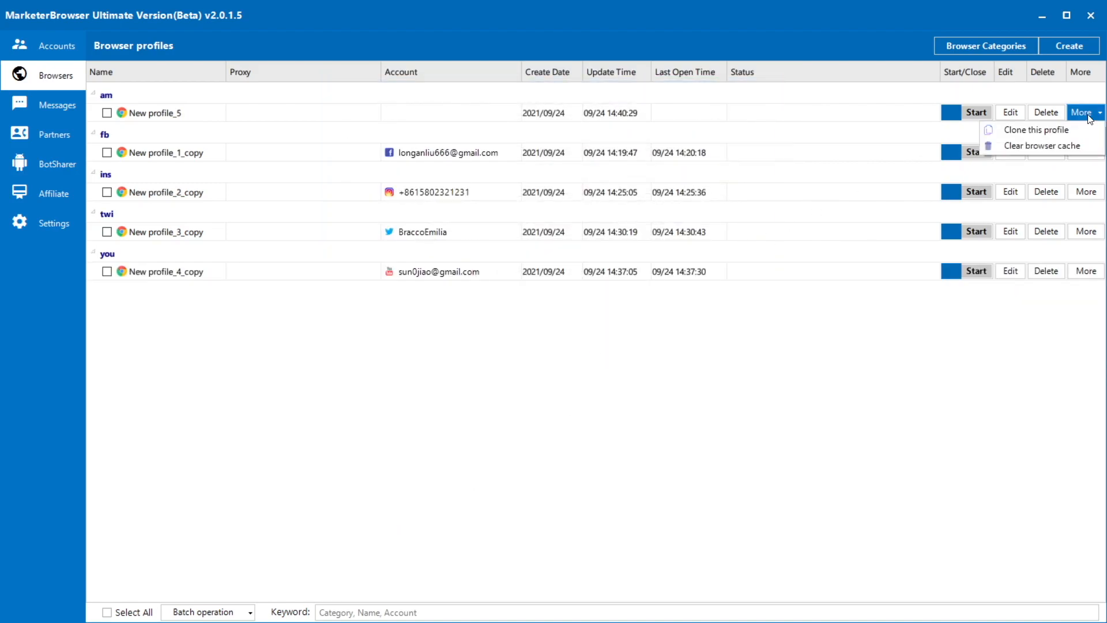
Step: Clone the profile to get New profile_5_copy in the am category
click(1041, 129)
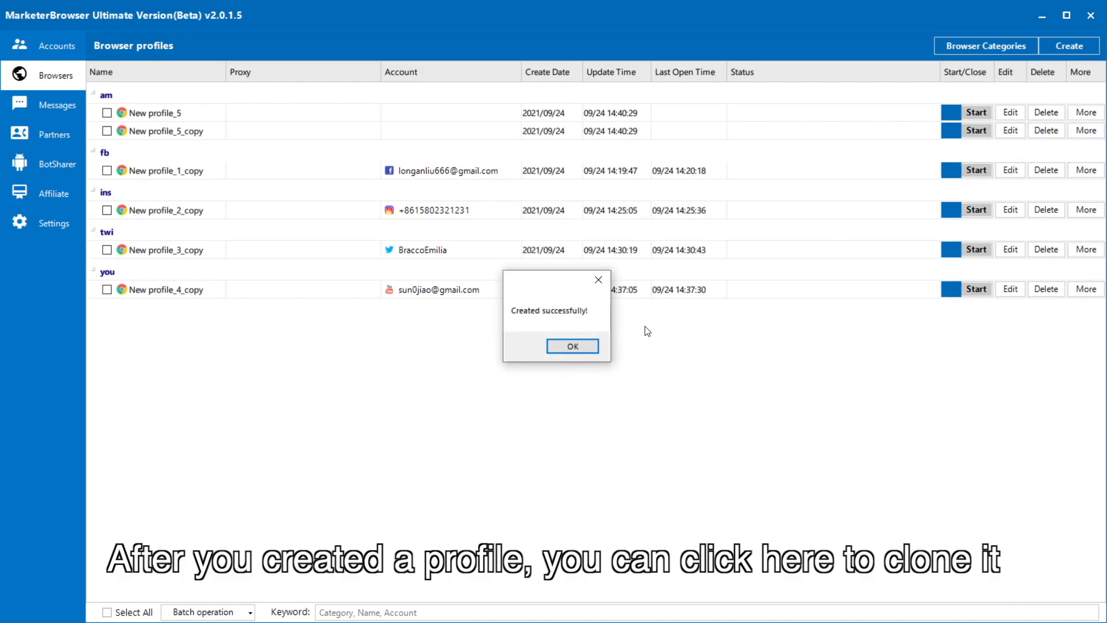
click(572, 346)
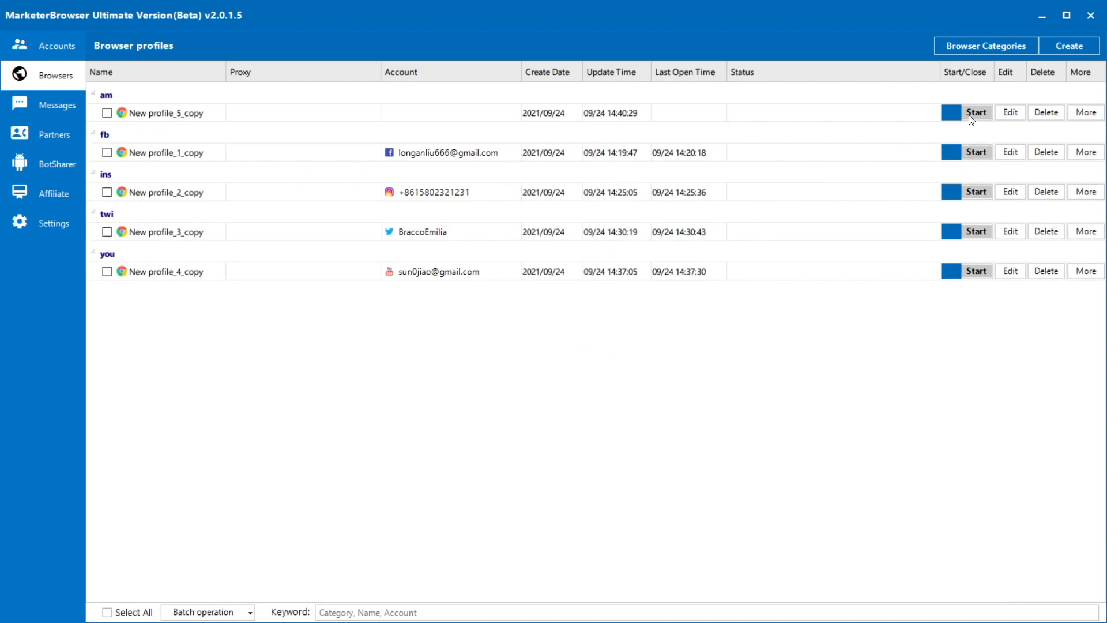
click(976, 111)
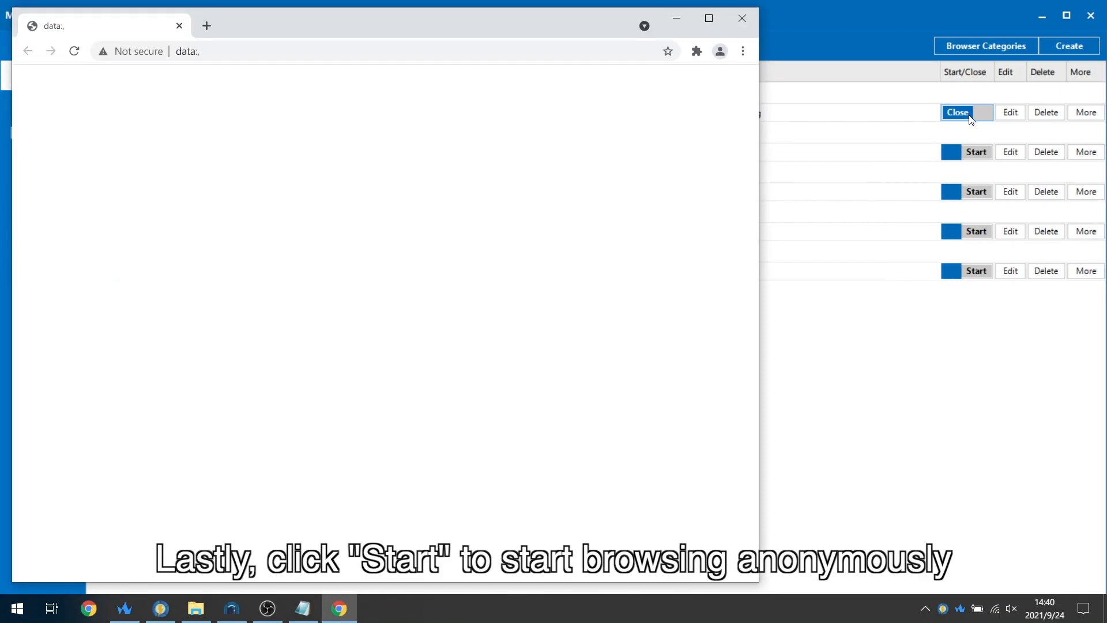
text(https://amazon.com)
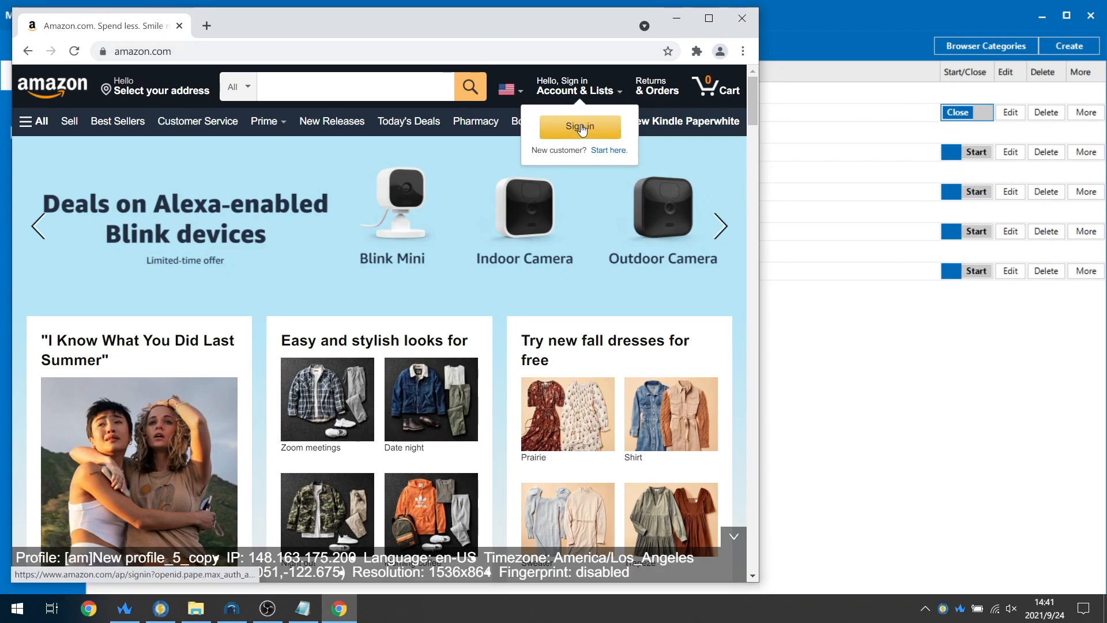
click(580, 126)
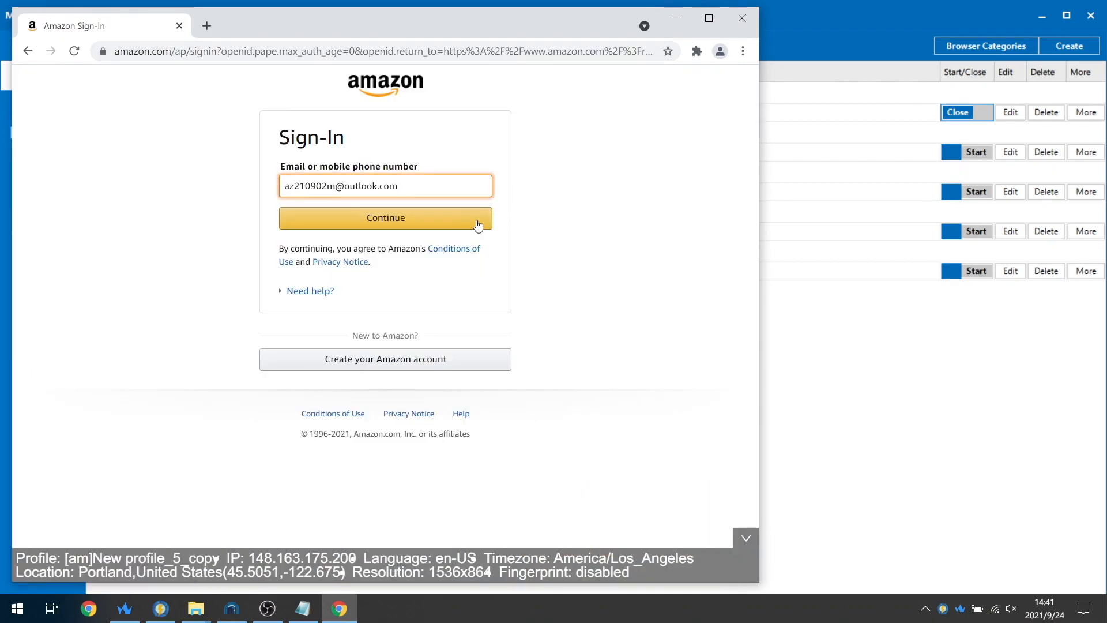
click(385, 218)
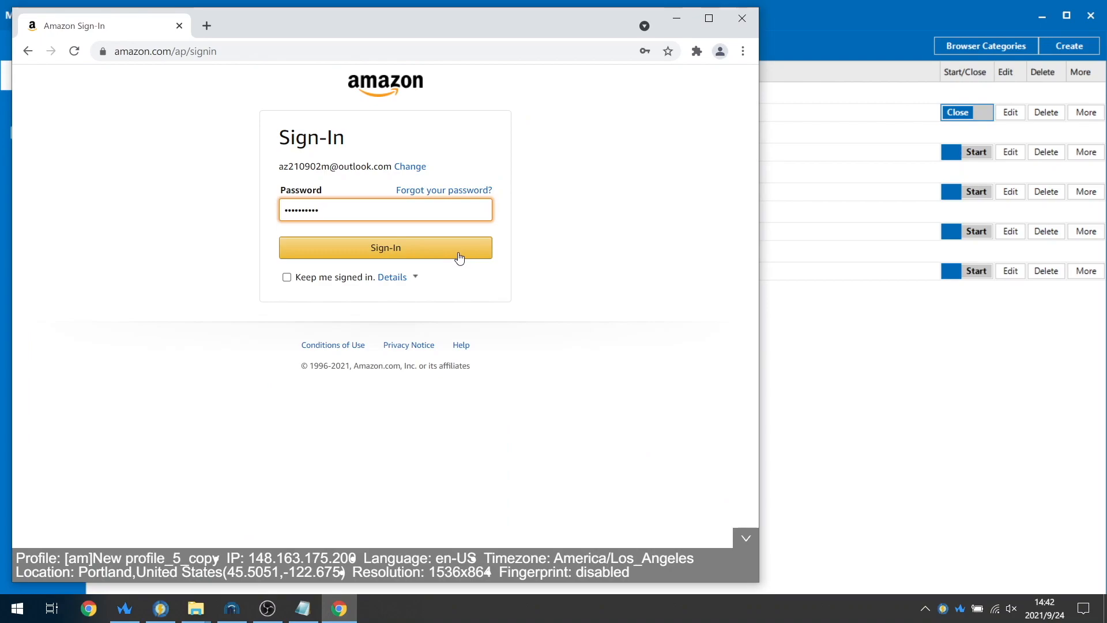
click(385, 248)
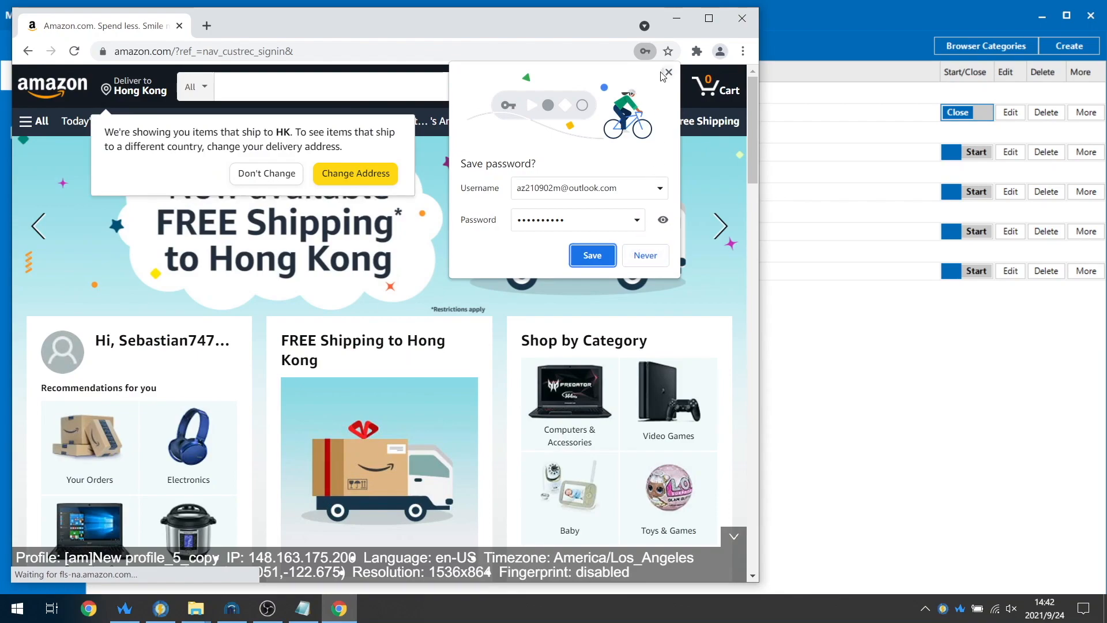
Step: Decline saving the password and close the browser, leaving the profile Closed
click(665, 74)
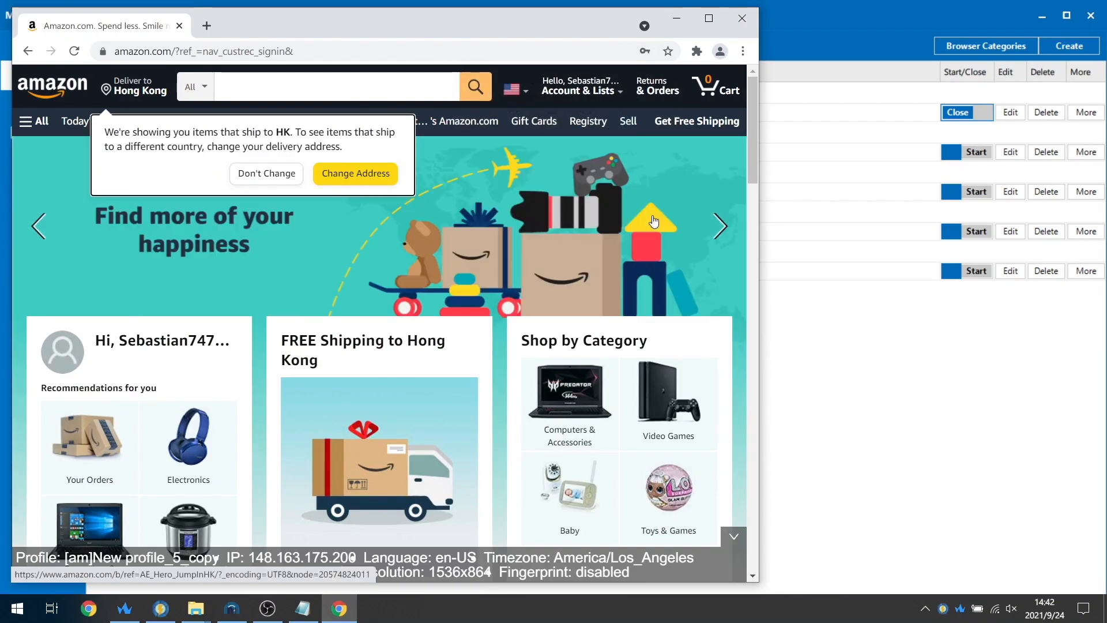
click(957, 112)
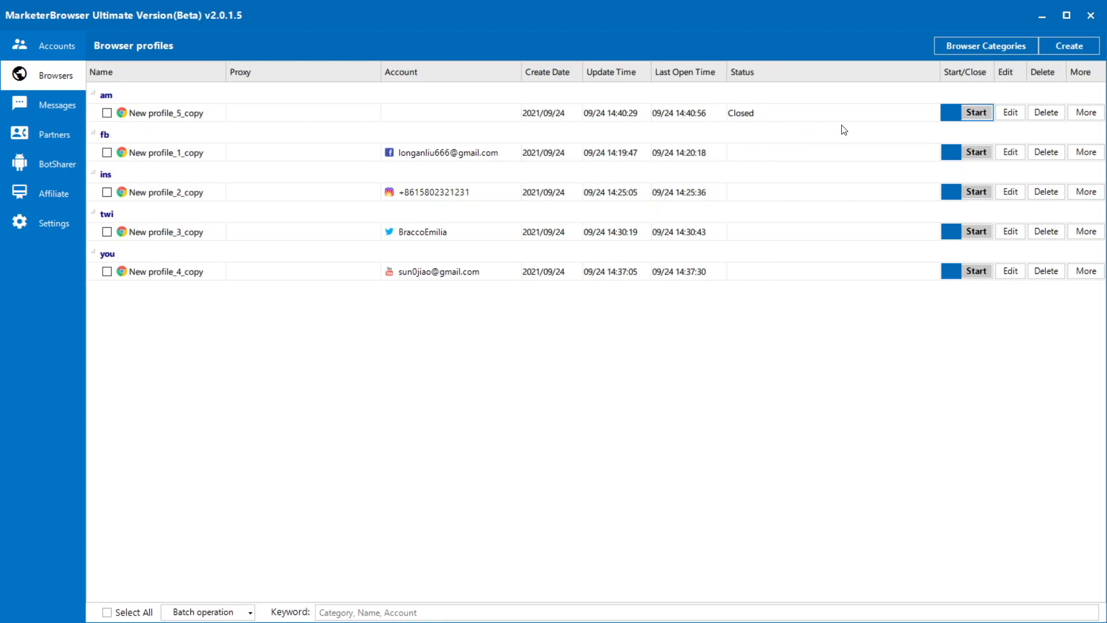
Step: Show the More actions for New profile_5_copy, including Clear browser cache
click(1081, 112)
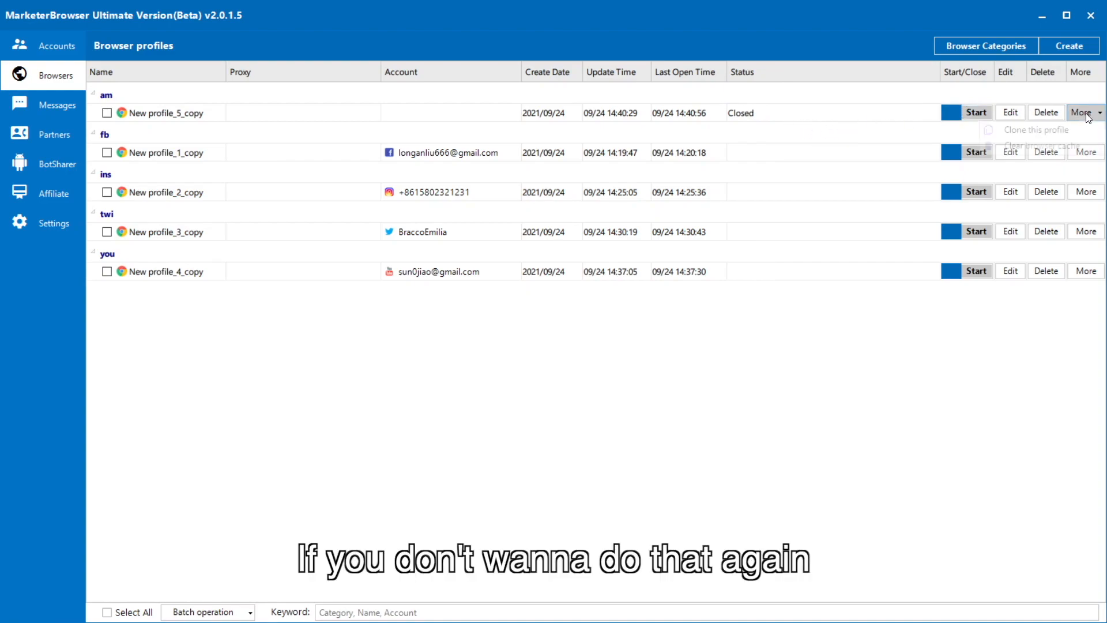
mouse_move(1042, 145)
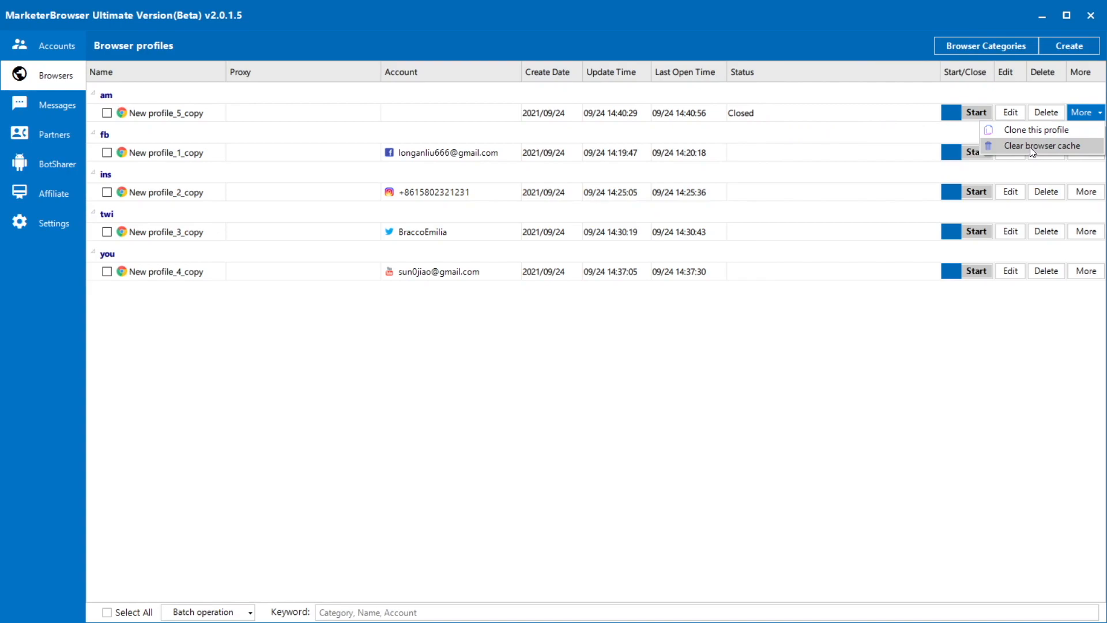